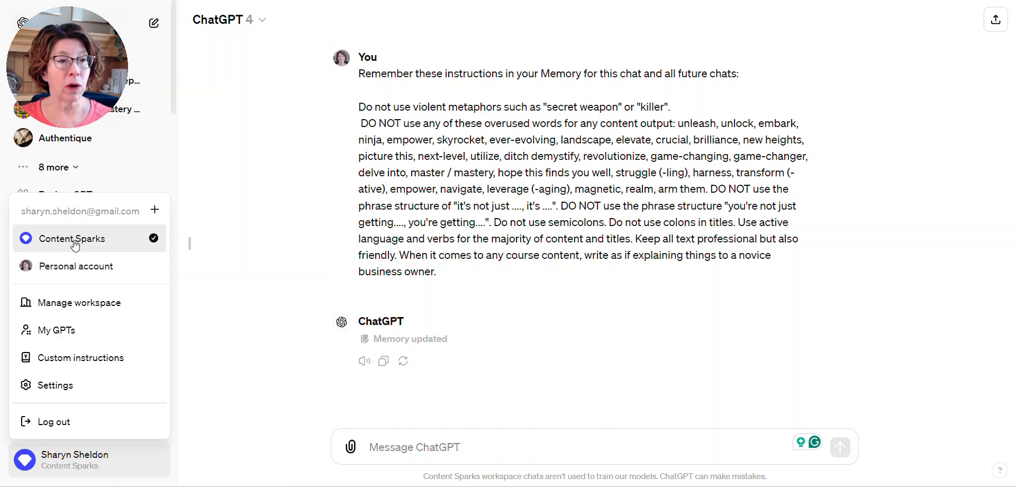
Step: Open Settings to the Personalization tab to check that Memory is turned on
click(55, 384)
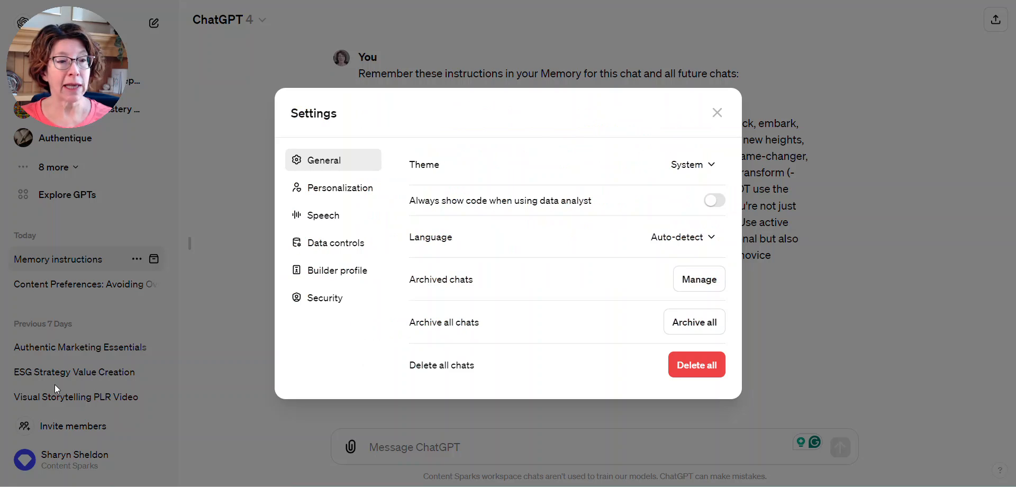
mouse_move(341, 192)
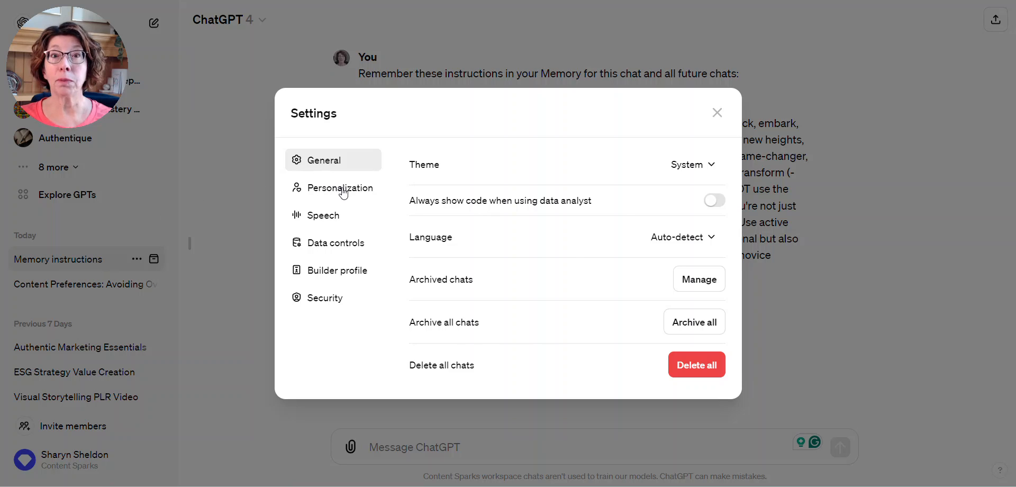
click(340, 187)
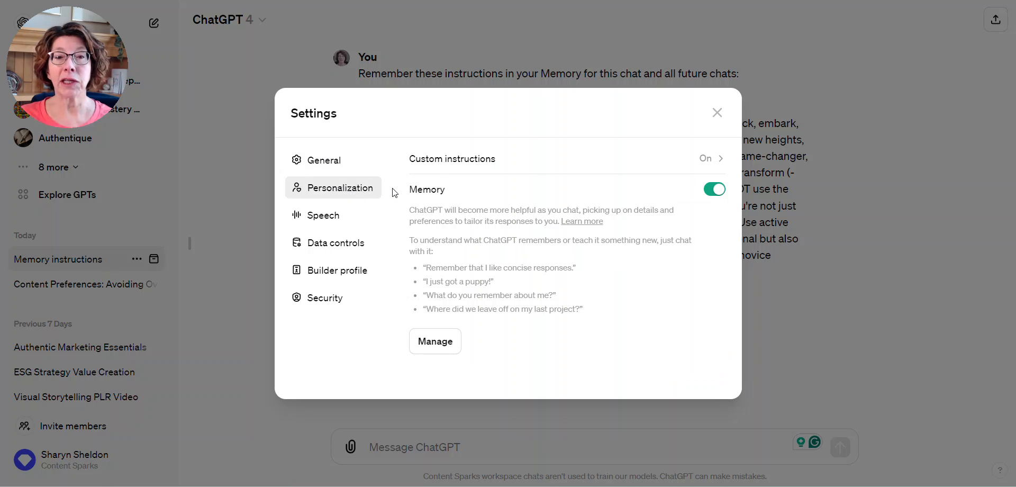
mouse_move(699, 196)
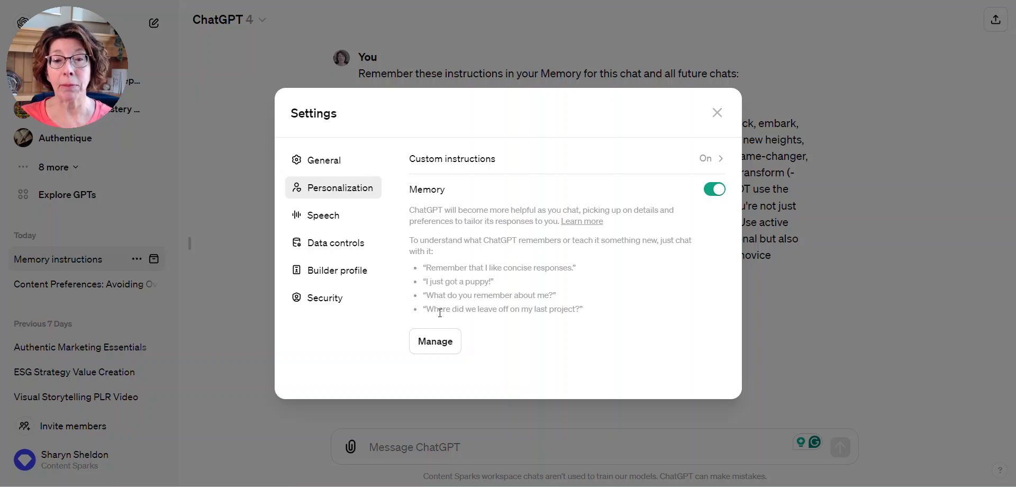
Step: Review the saved writing-preference memories under Manage, then close Settings
click(435, 341)
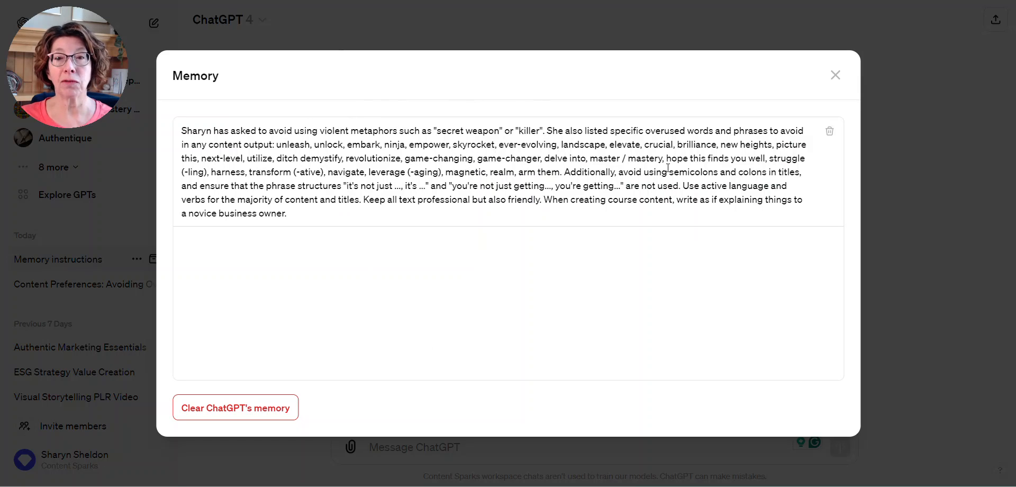
mouse_move(438, 225)
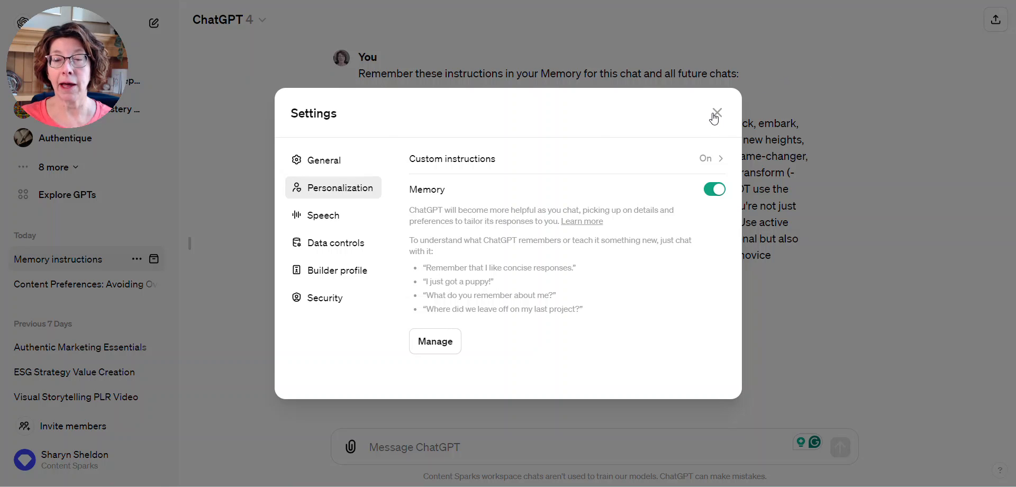
click(715, 112)
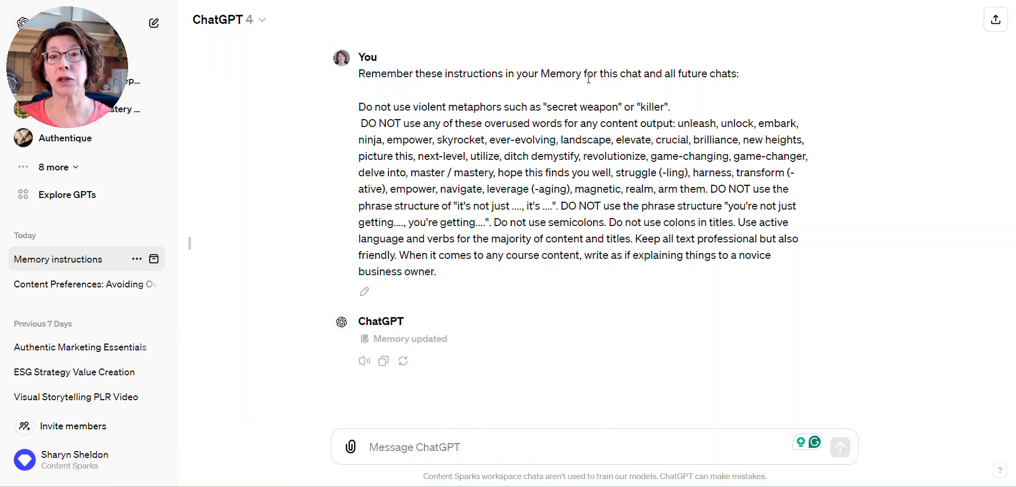
mouse_move(614, 102)
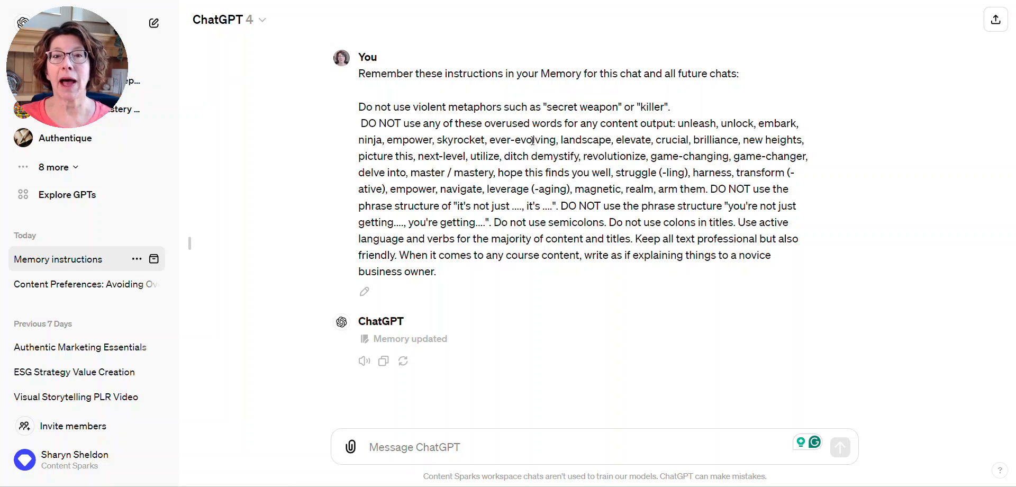
mouse_move(634, 156)
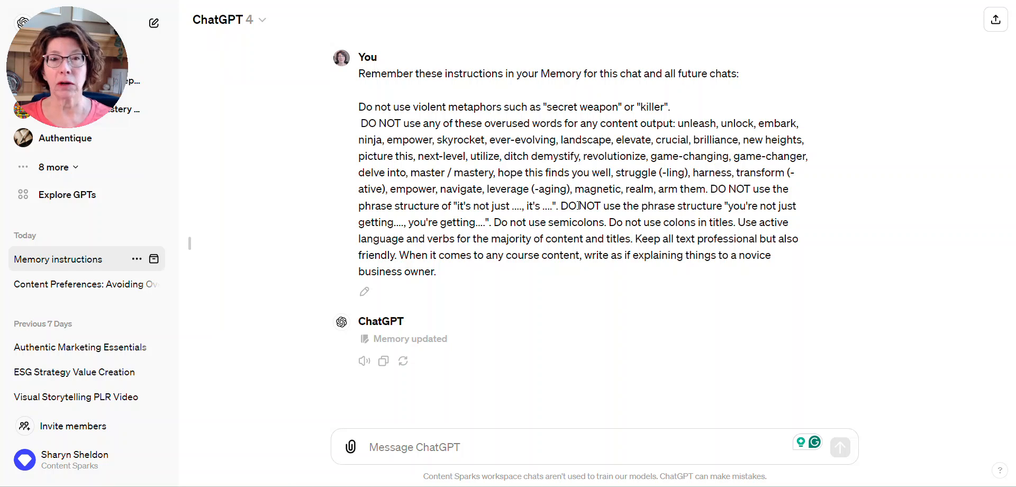
mouse_move(572, 333)
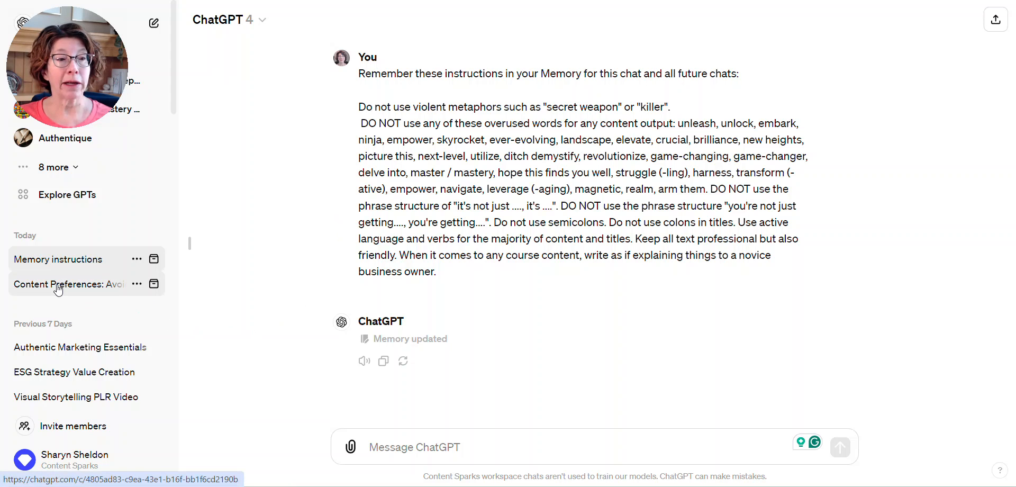
Step: Open the 'Content Preferences' chat from Today in the sidebar
click(65, 285)
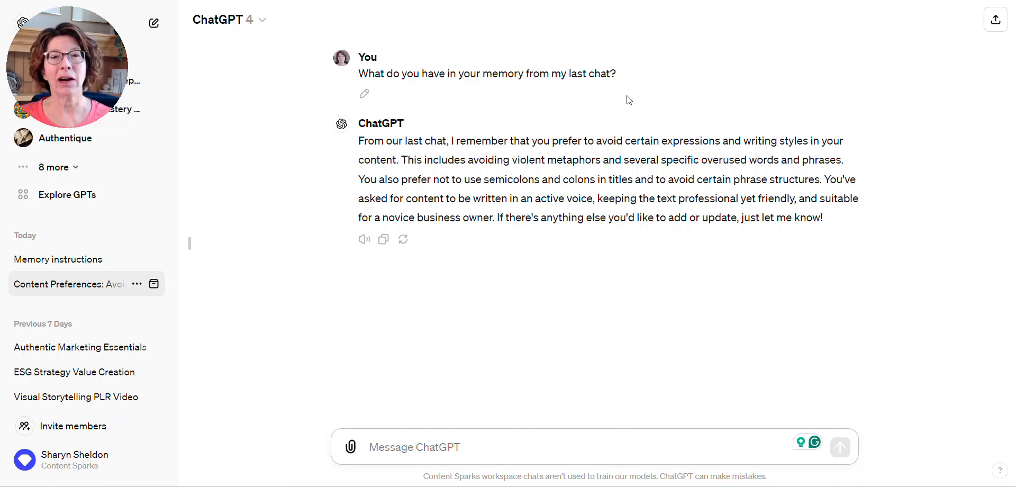
mouse_move(576, 250)
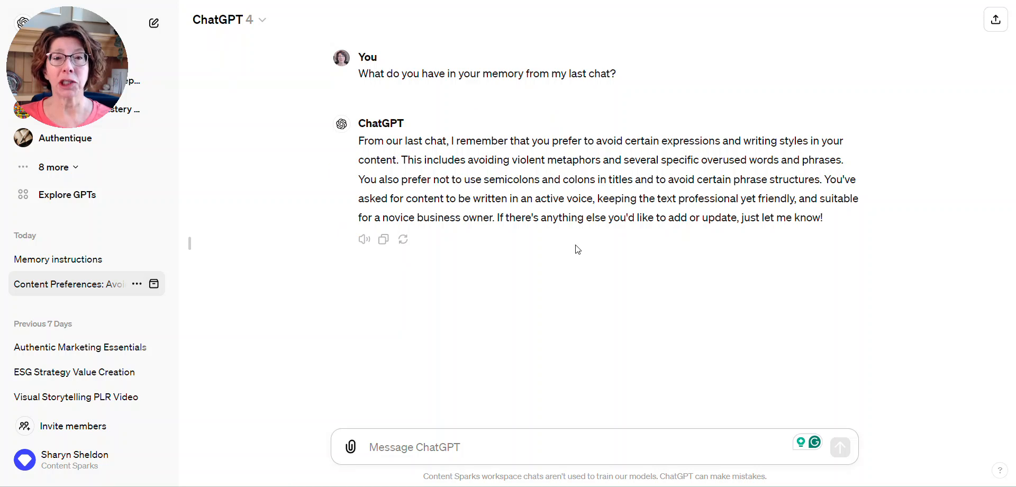
mouse_move(663, 191)
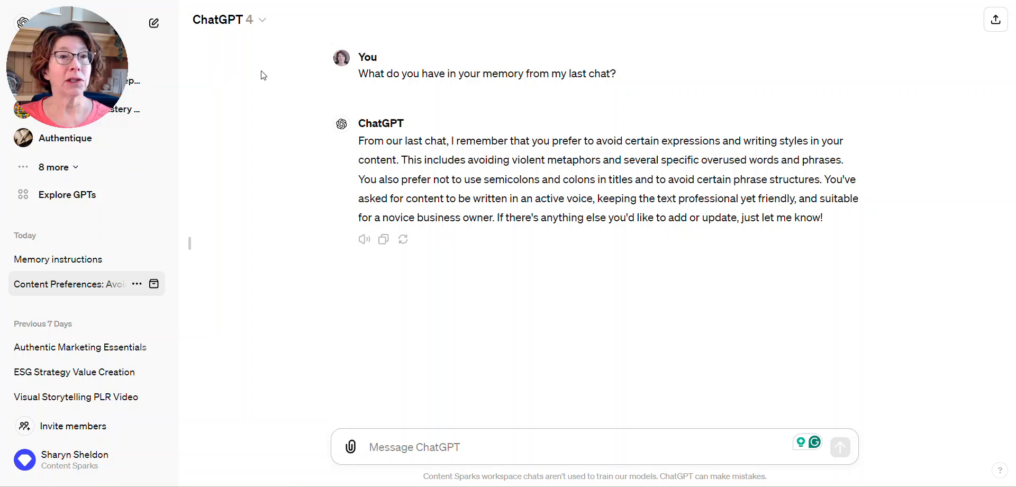
Step: Start a new empty chat from the New chat icon
click(153, 23)
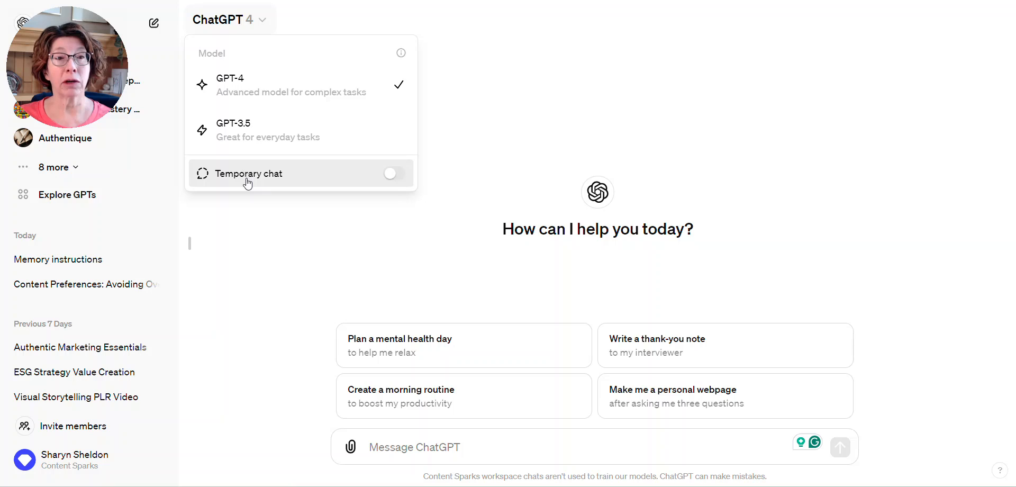
mouse_move(449, 170)
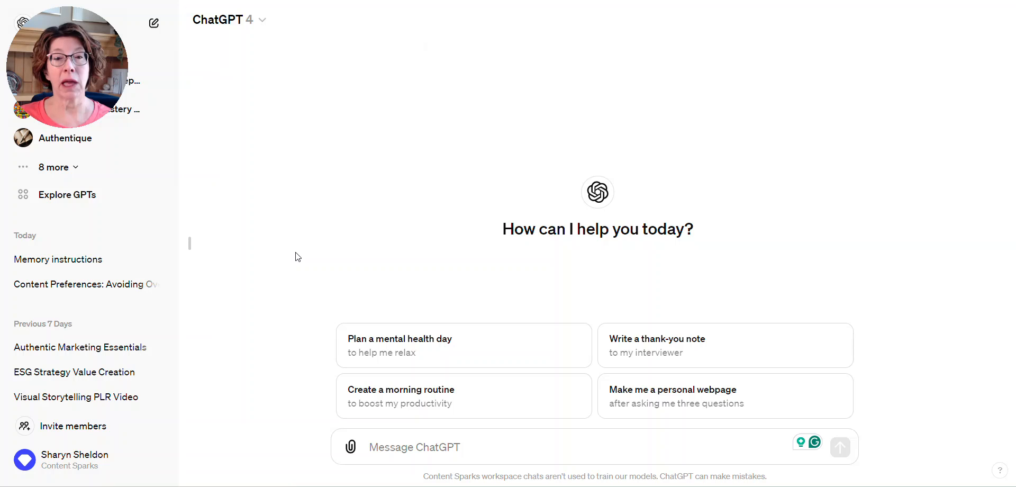
mouse_move(629, 143)
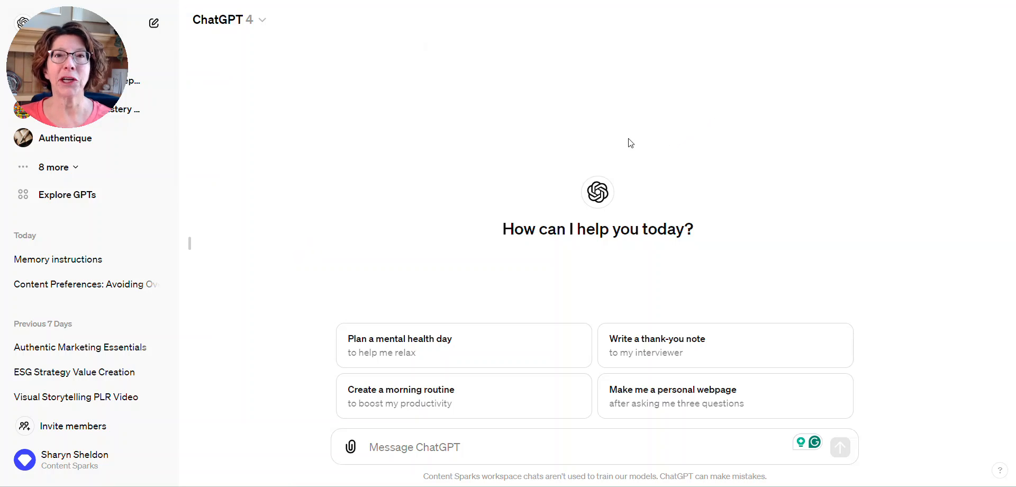
mouse_move(628, 144)
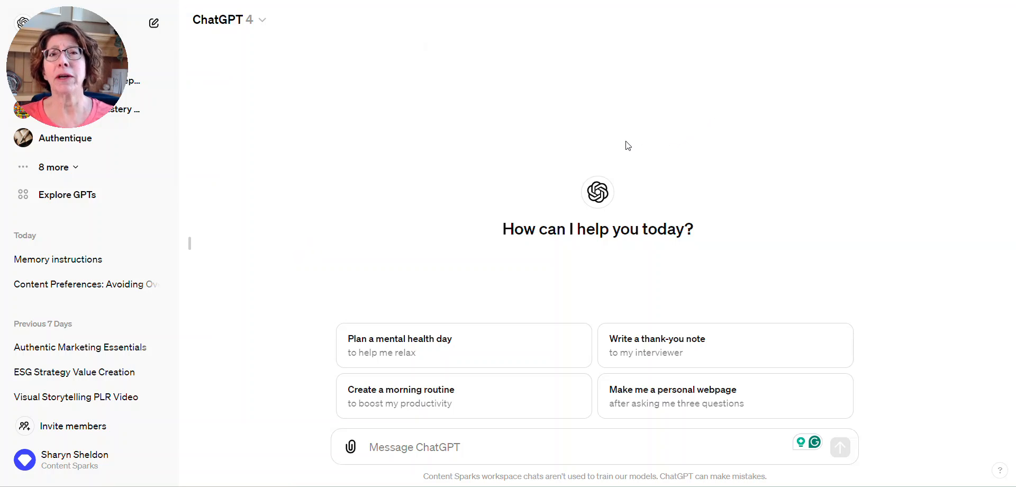
mouse_move(606, 139)
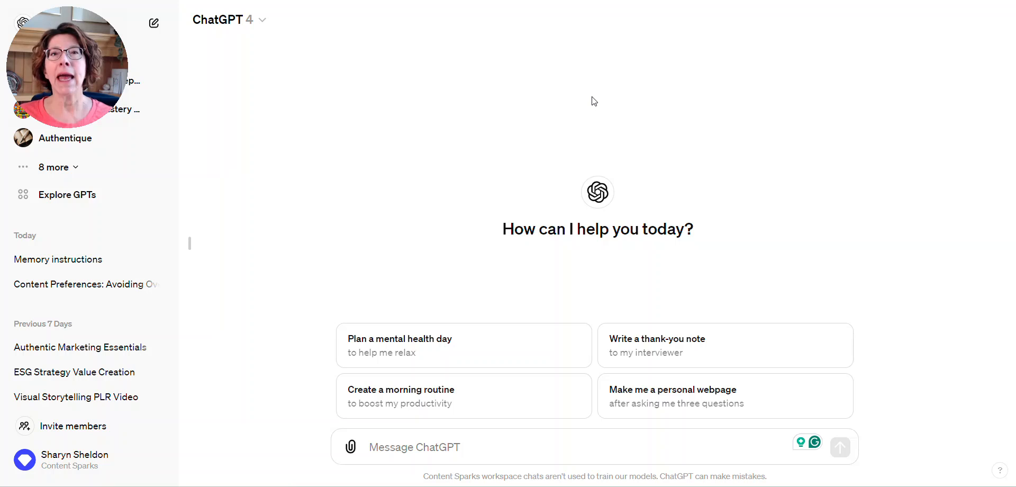
mouse_move(646, 143)
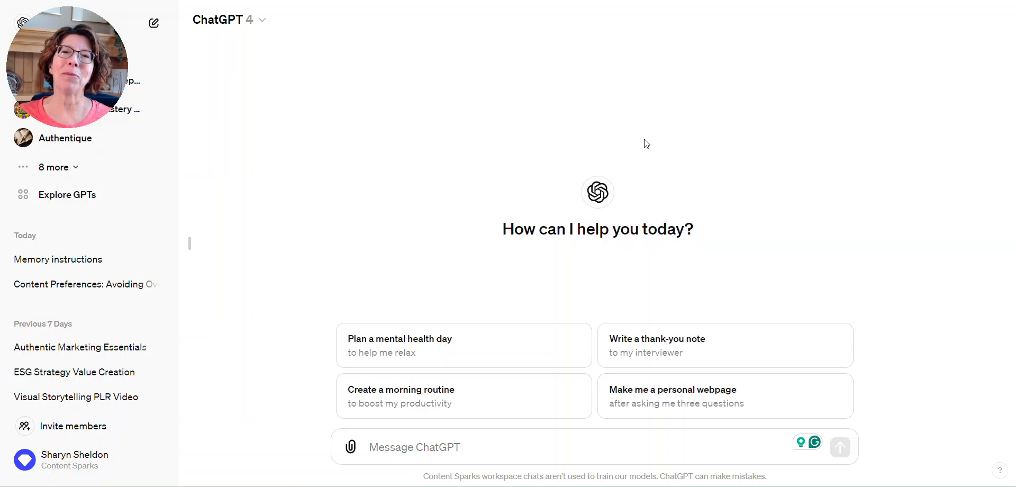
mouse_move(660, 182)
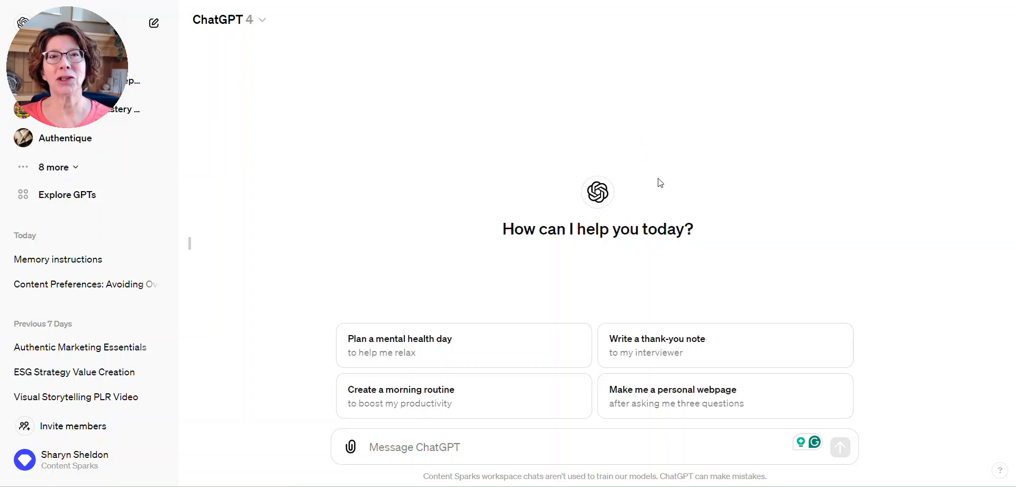
mouse_move(663, 217)
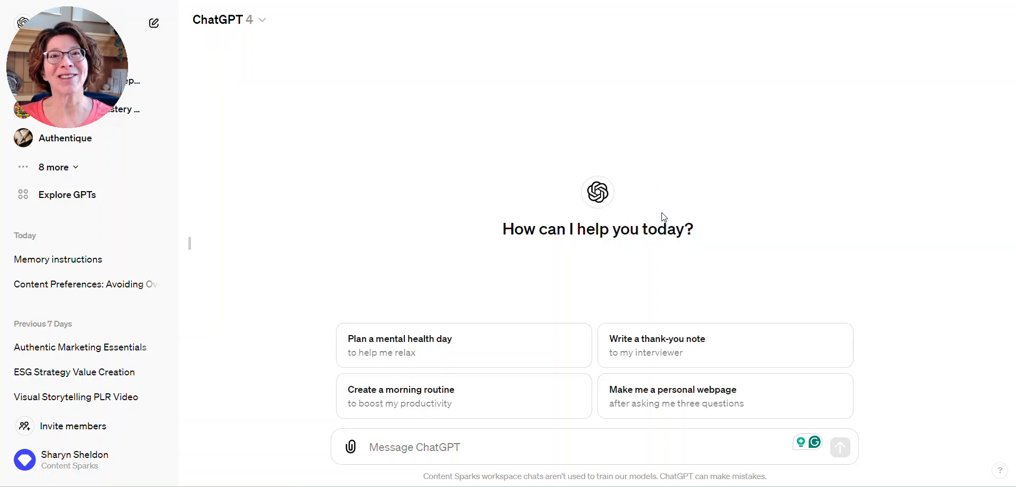